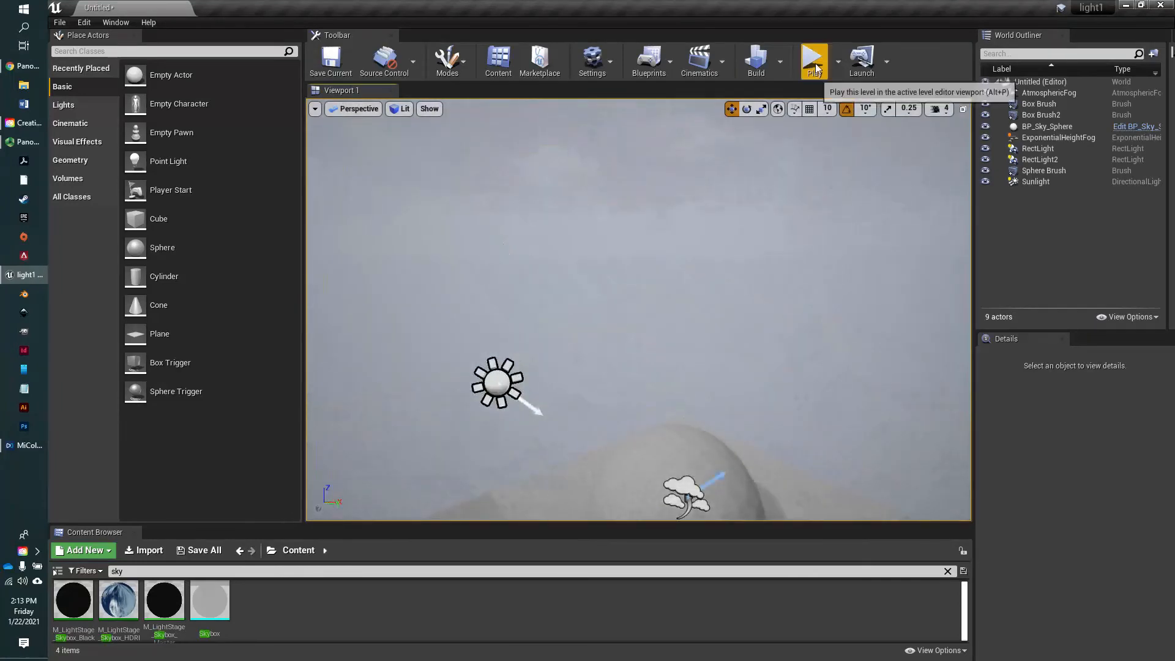
Test-play the level briefly, then place a Player Start from Basic actors above the box
click(814, 60)
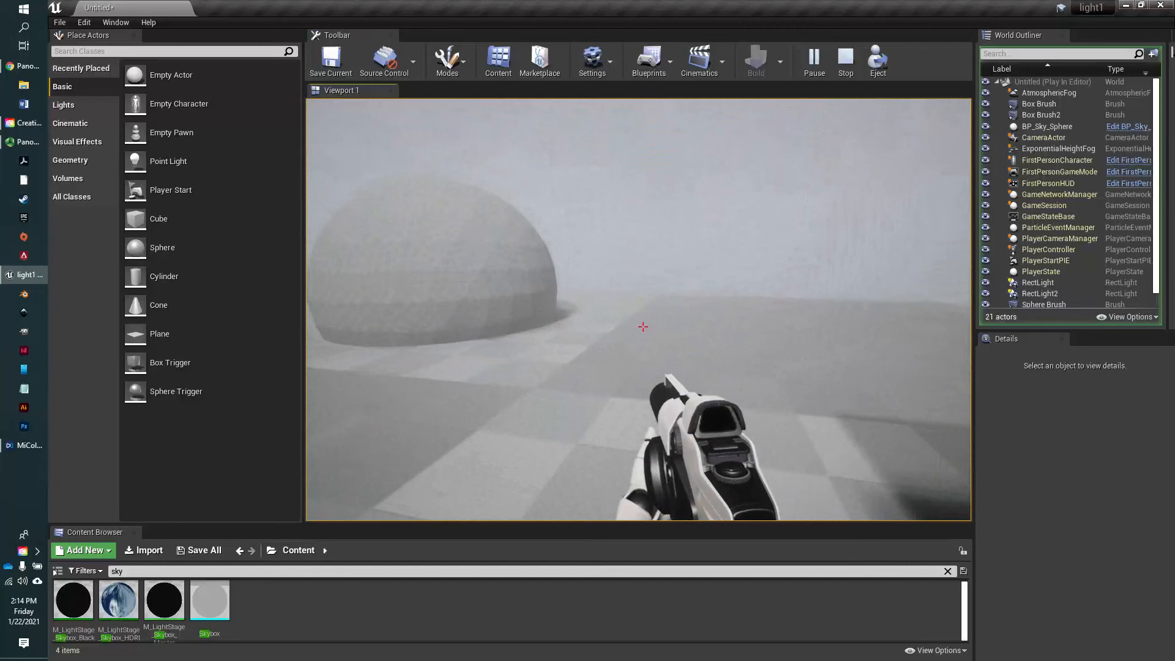
click(846, 61)
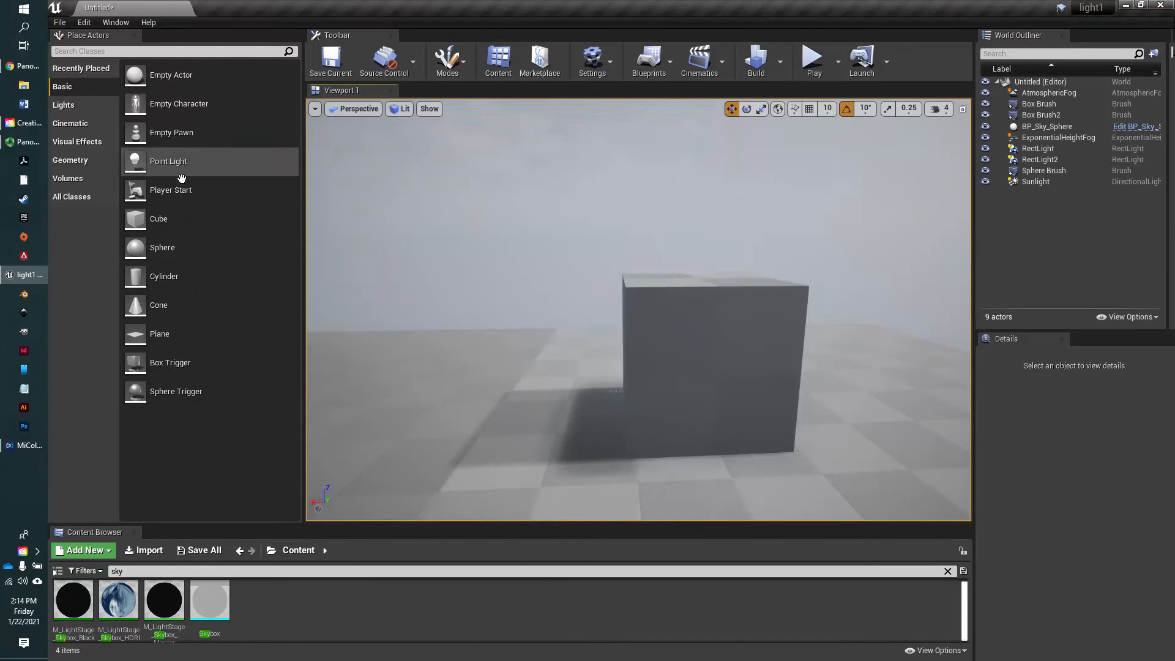
mouse_move(170, 190)
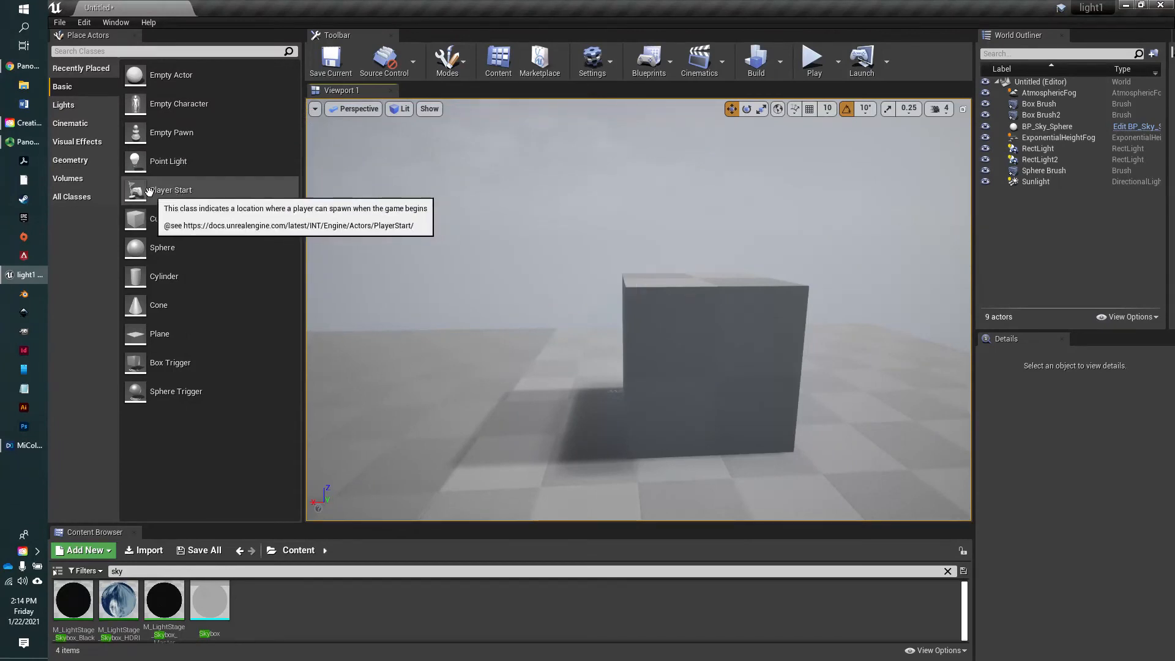
drag(172, 190, 519, 258)
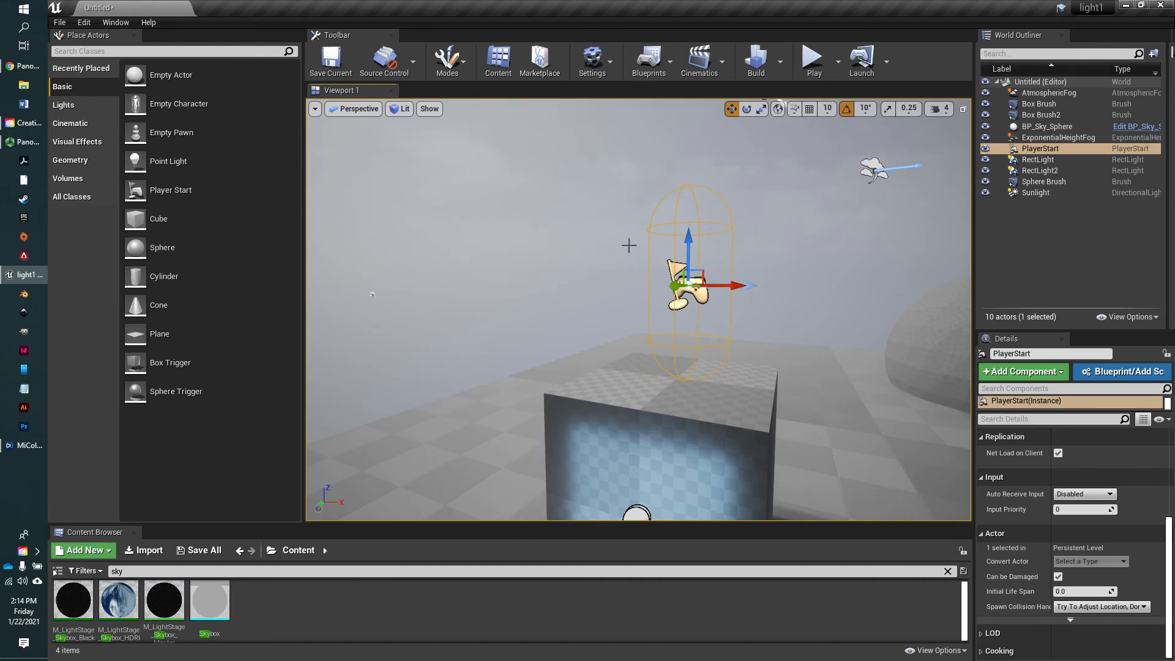
mouse_move(689, 192)
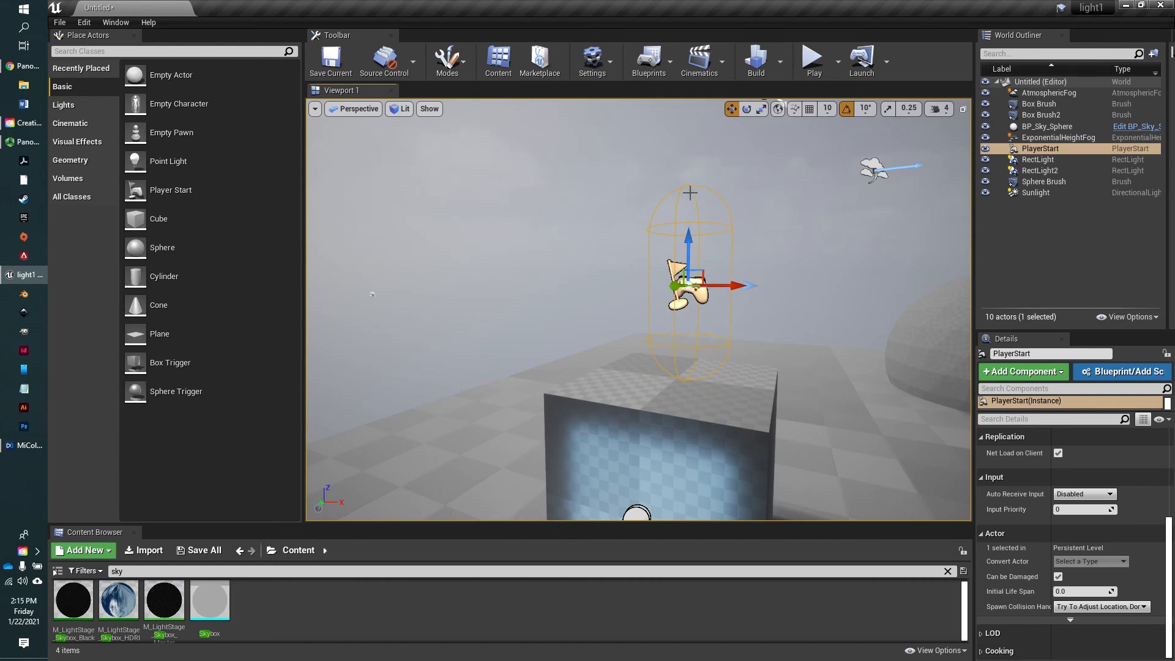
mouse_move(756, 181)
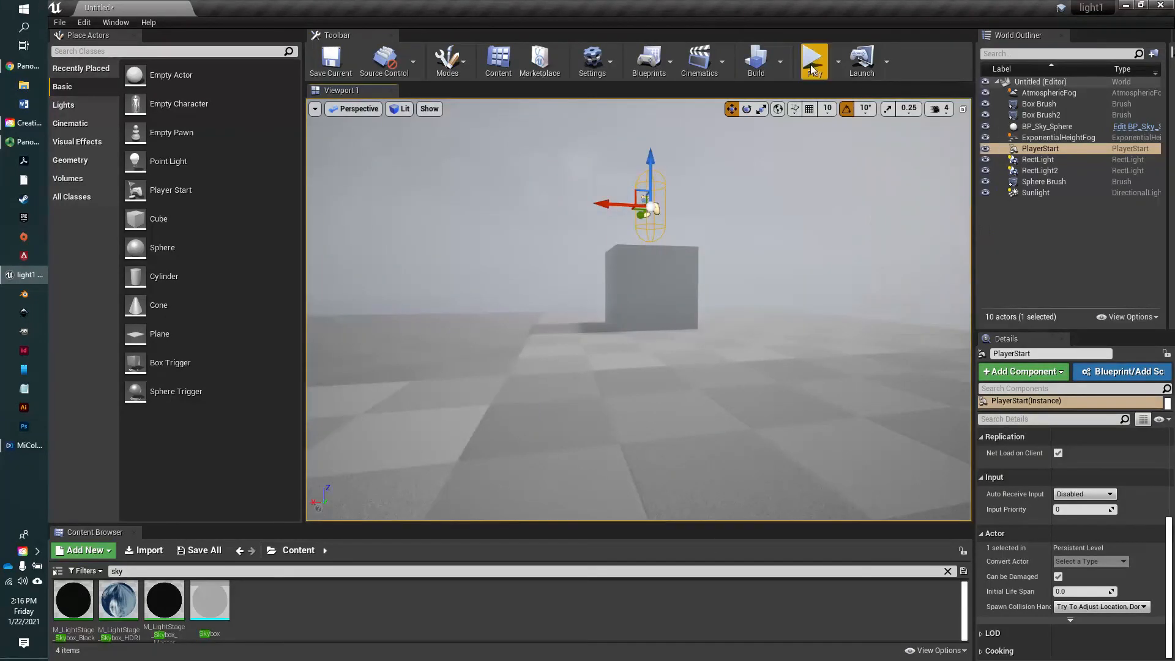
click(812, 61)
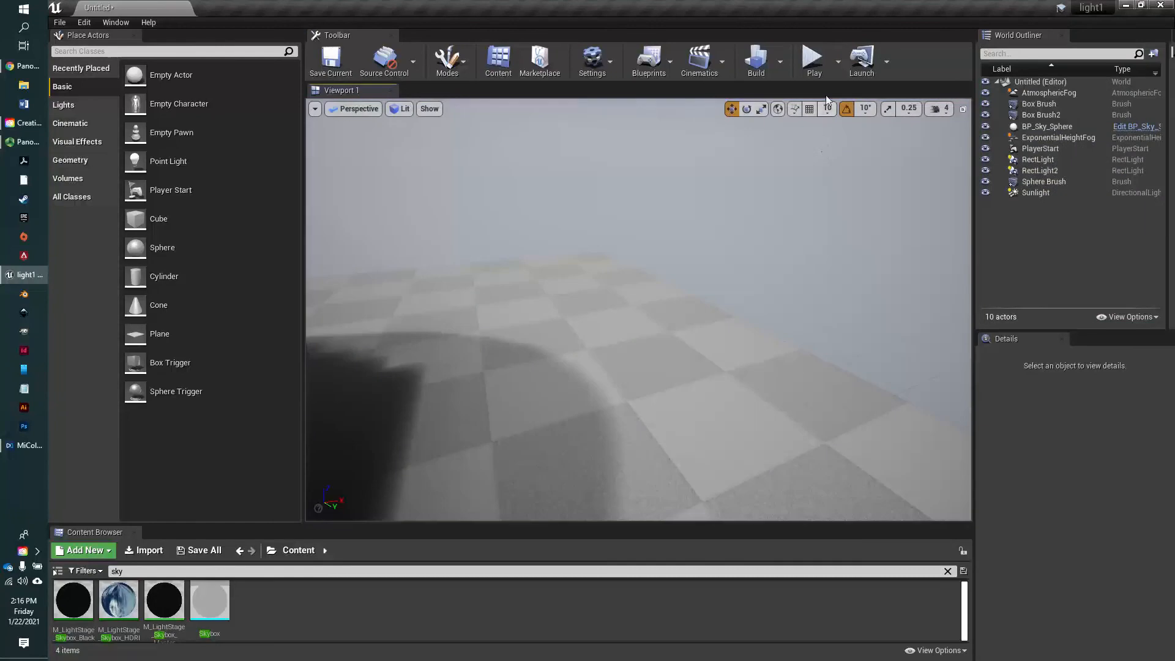
click(813, 60)
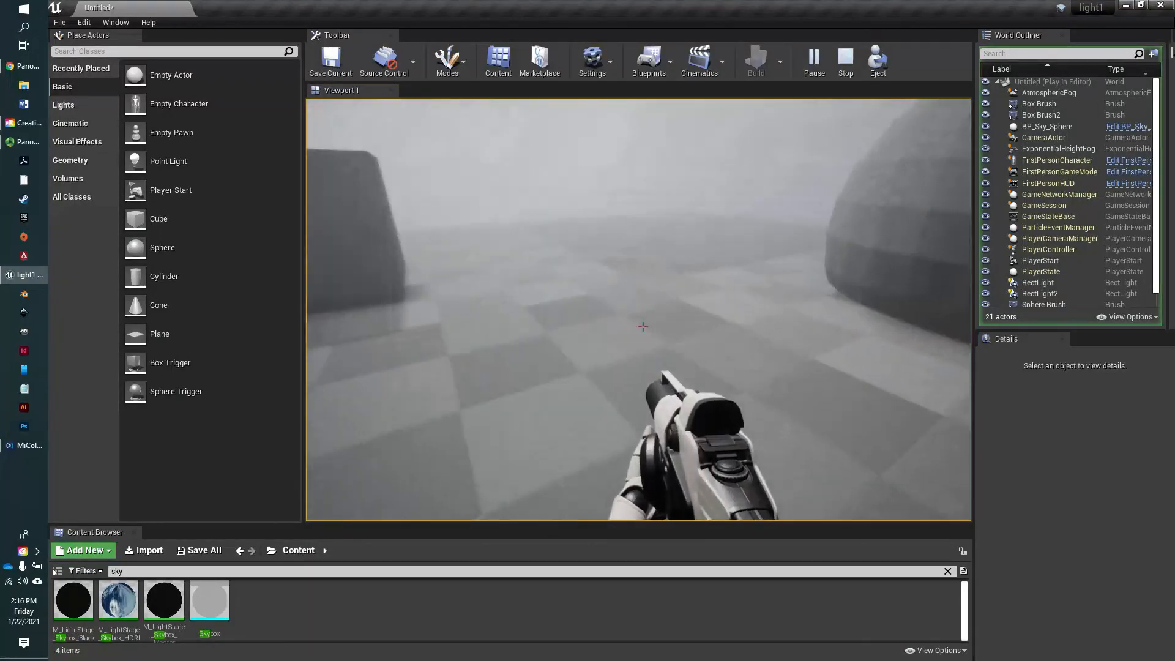
click(845, 61)
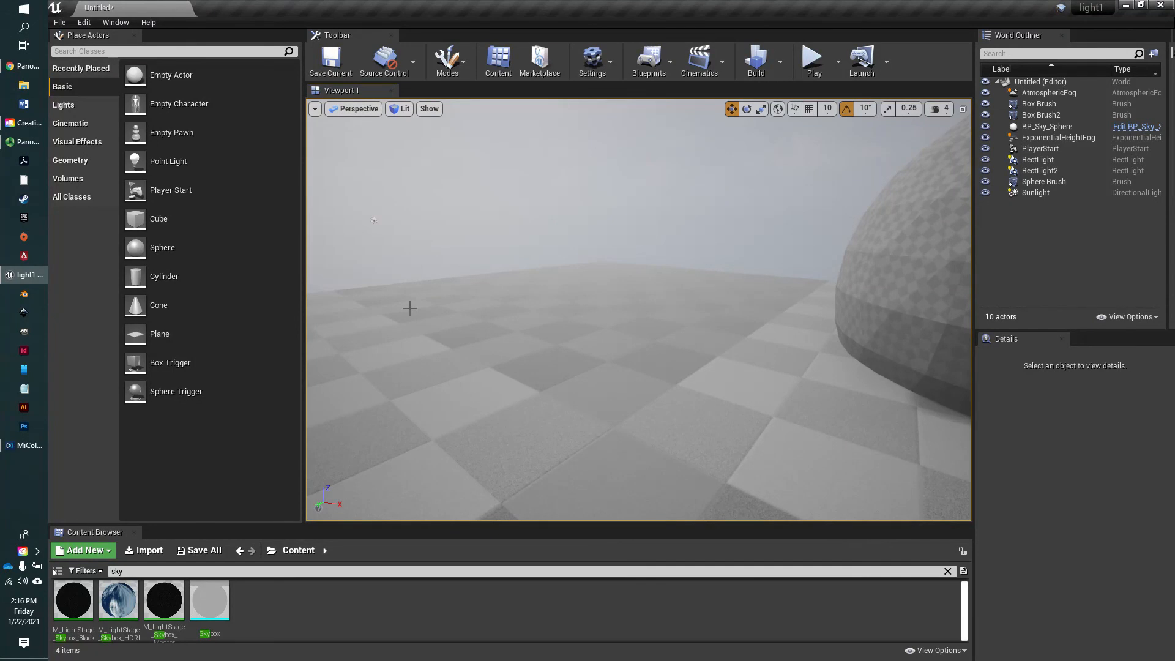
mouse_move(477, 327)
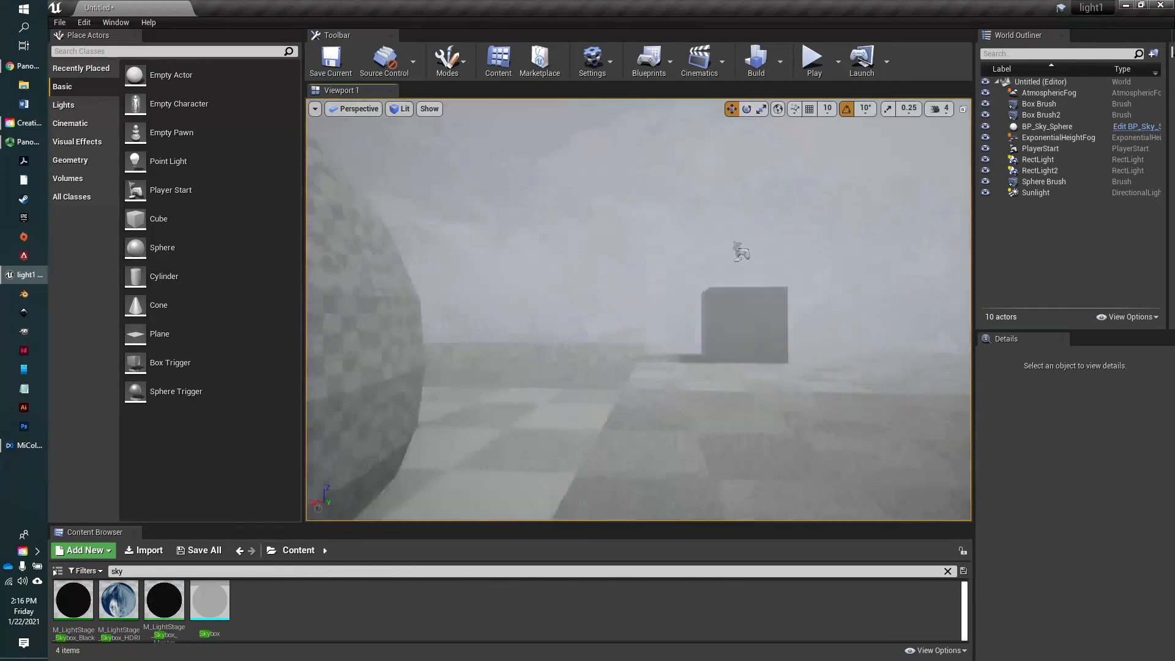
drag(742, 251, 580, 176)
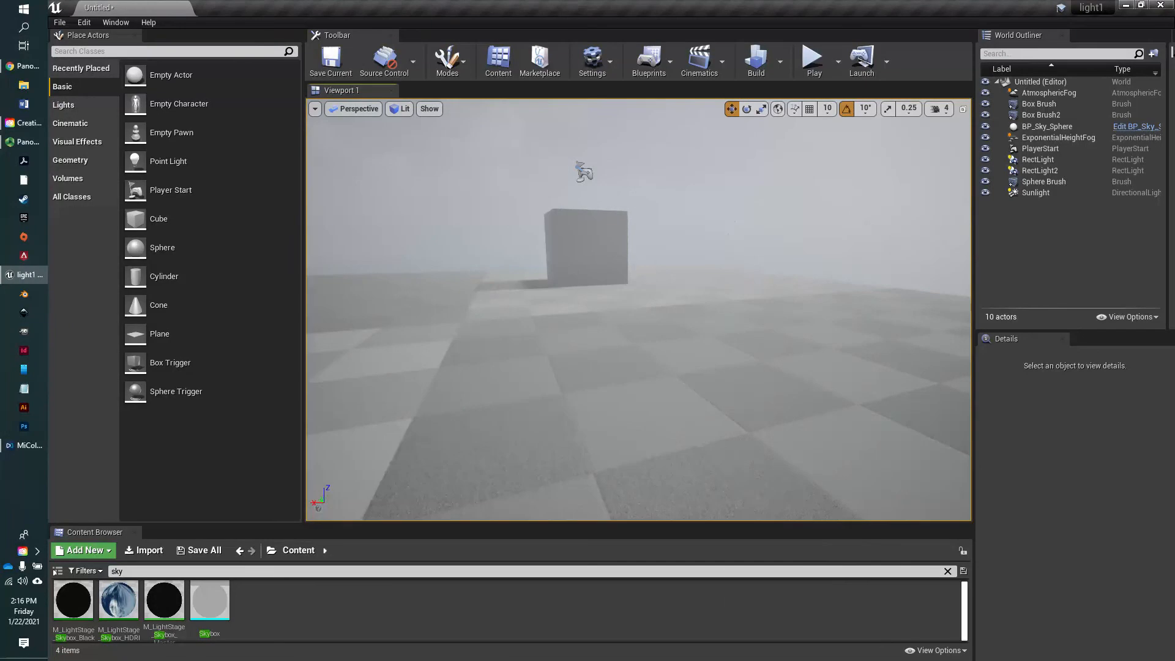
click(1046, 126)
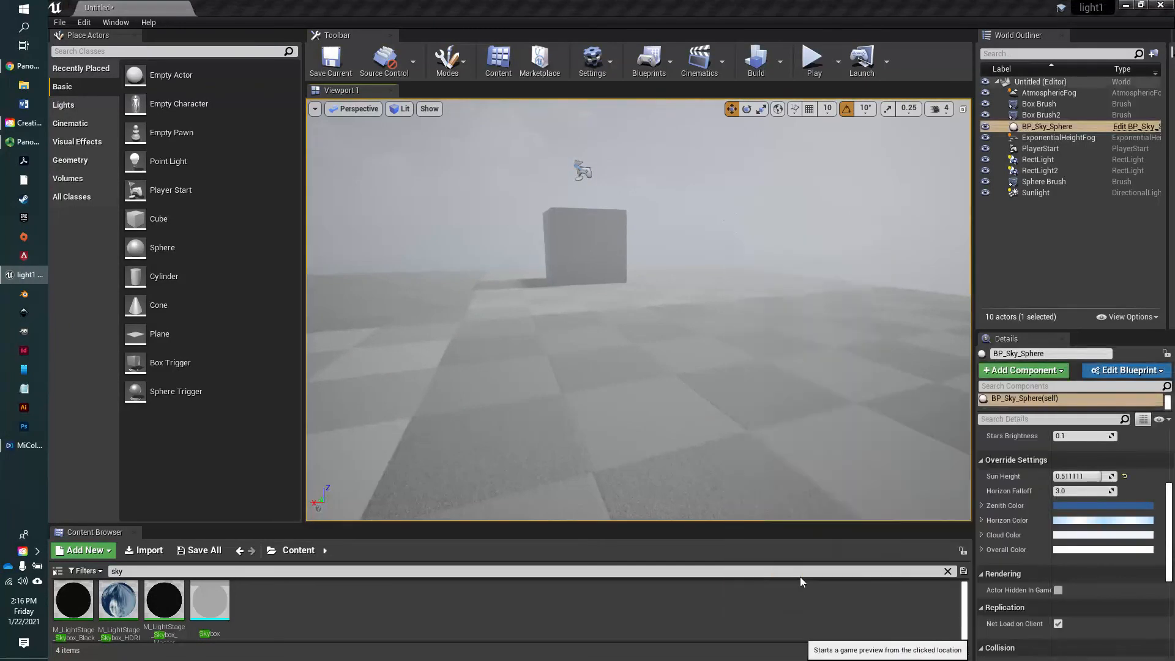
click(812, 61)
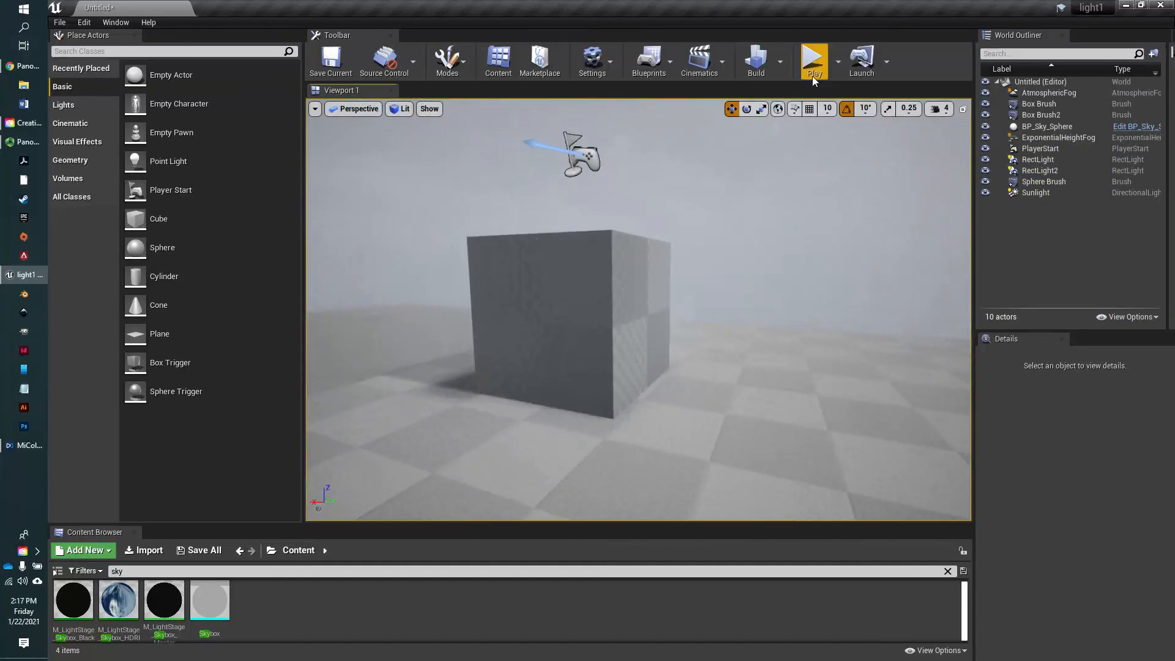
mouse_move(837, 69)
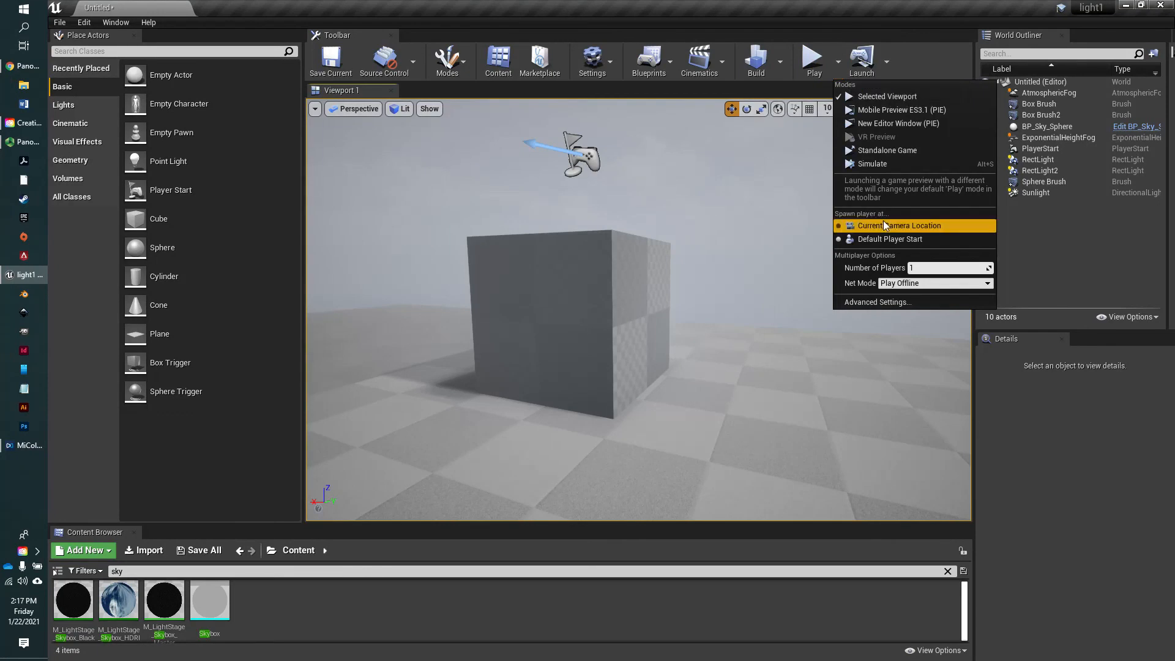
mouse_move(935, 232)
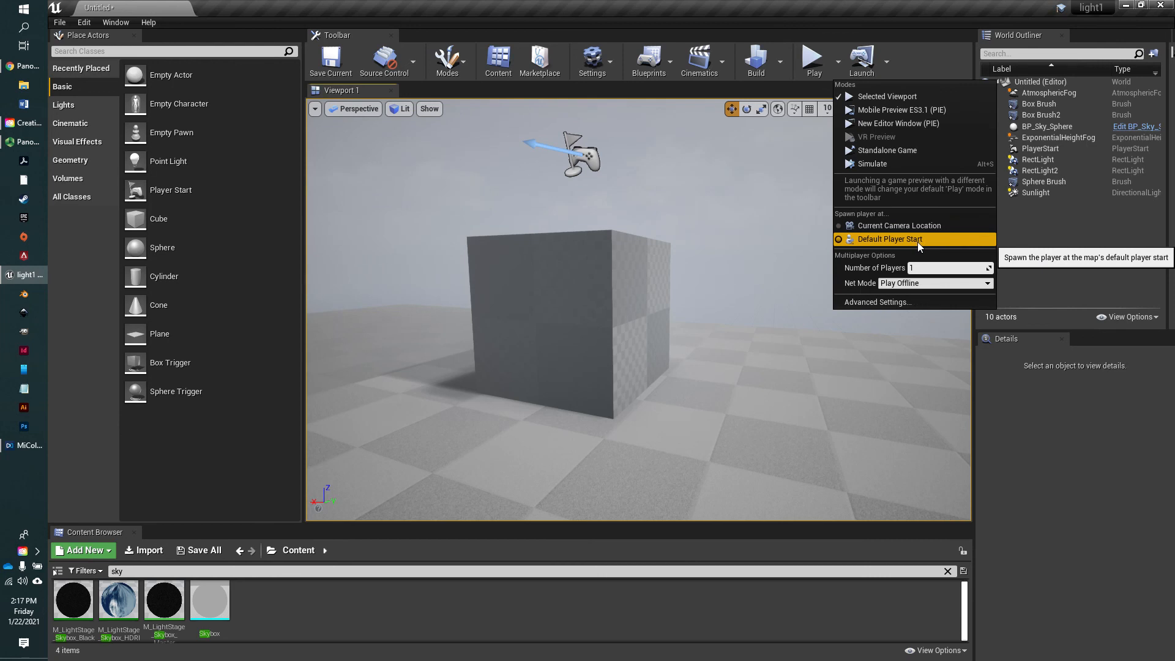
mouse_move(898, 225)
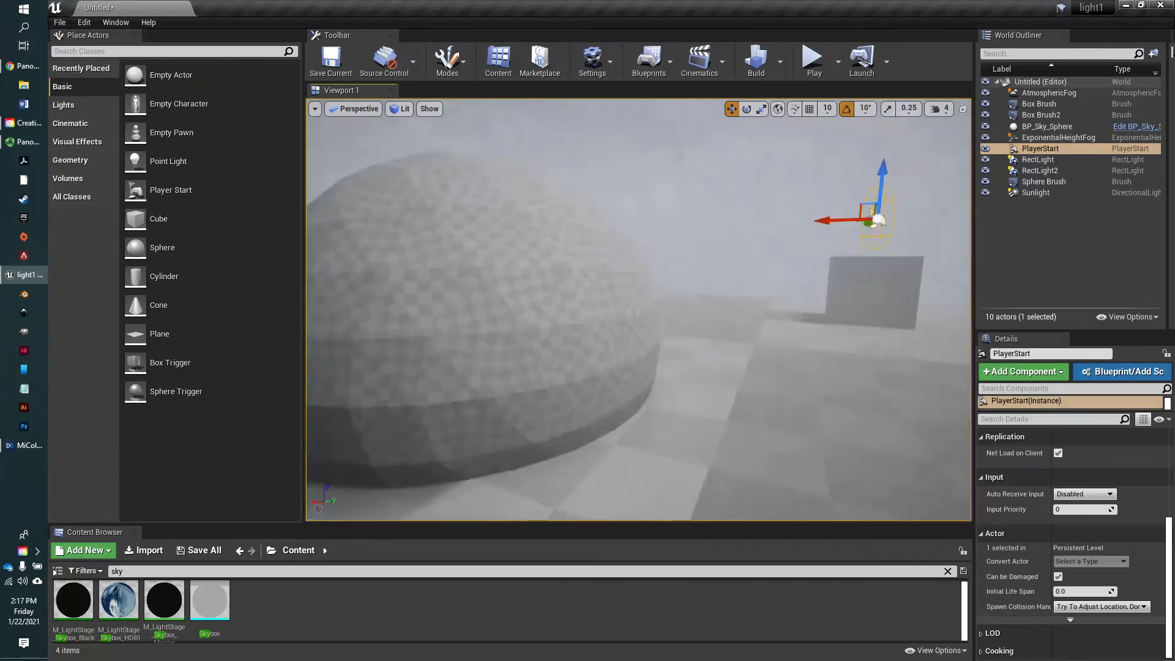
Start a play session that spawns the player at the current camera location
click(813, 61)
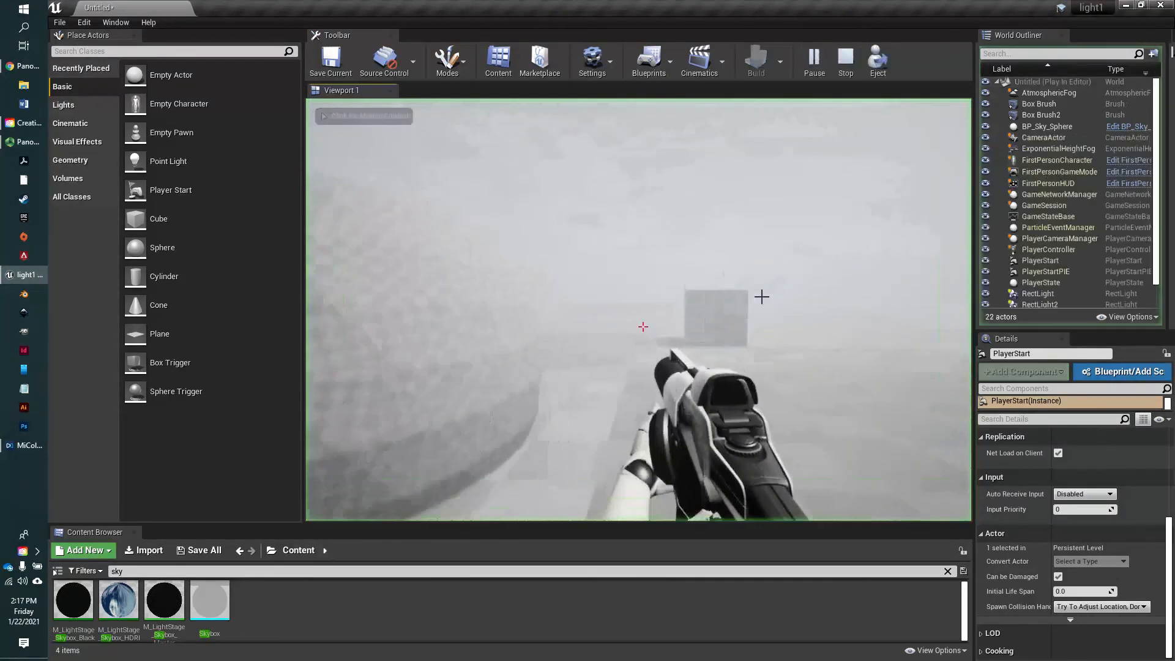